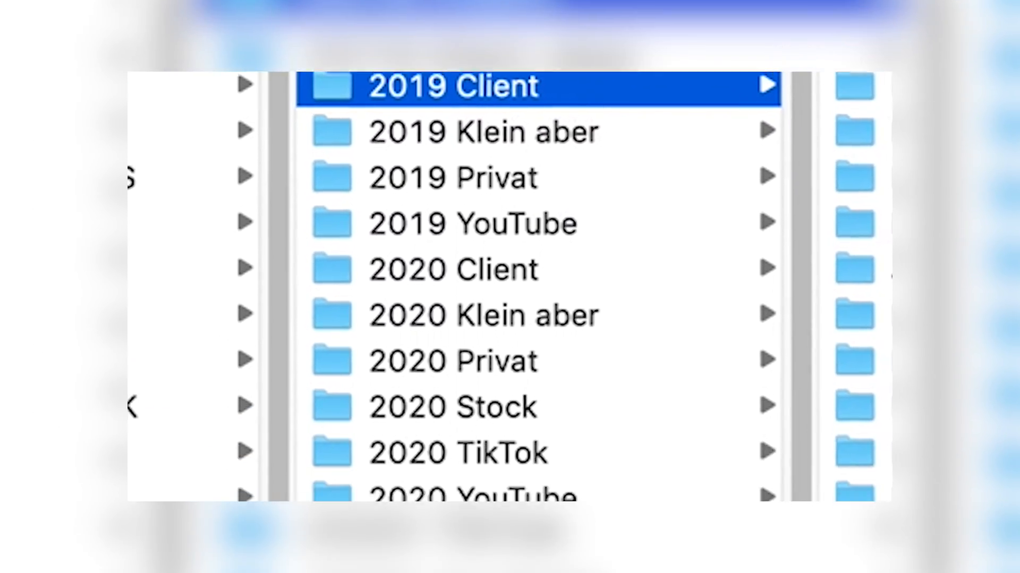
Create new subfolders such as Images inside the FIV01 client folder.
scroll(down, 3)
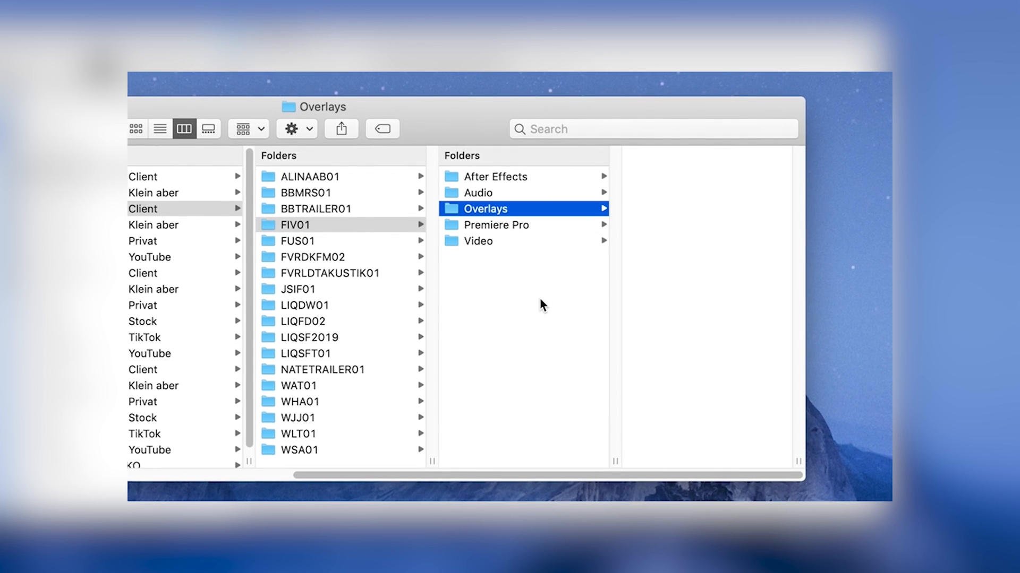
right_click(527, 319)
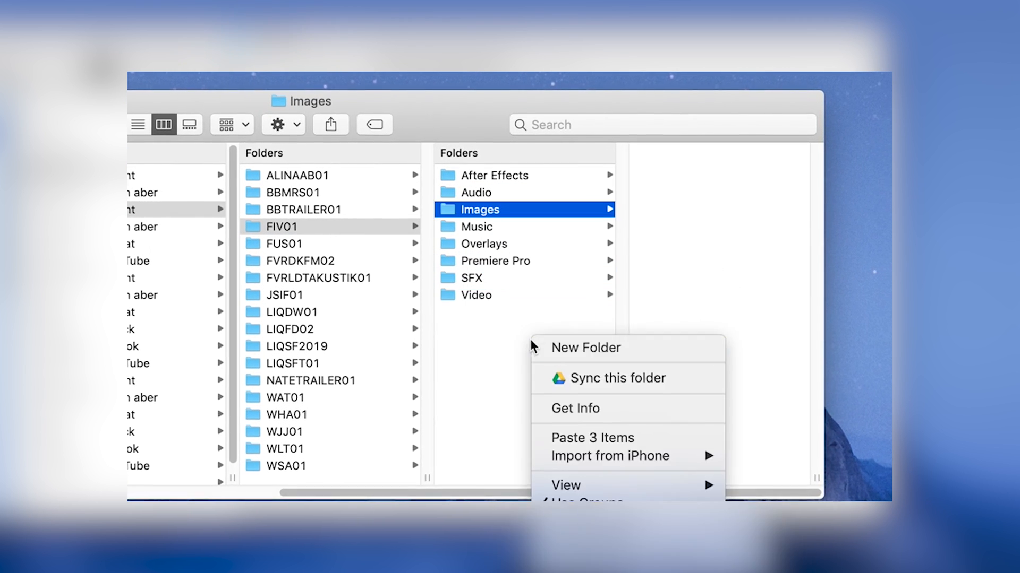
click(585, 348)
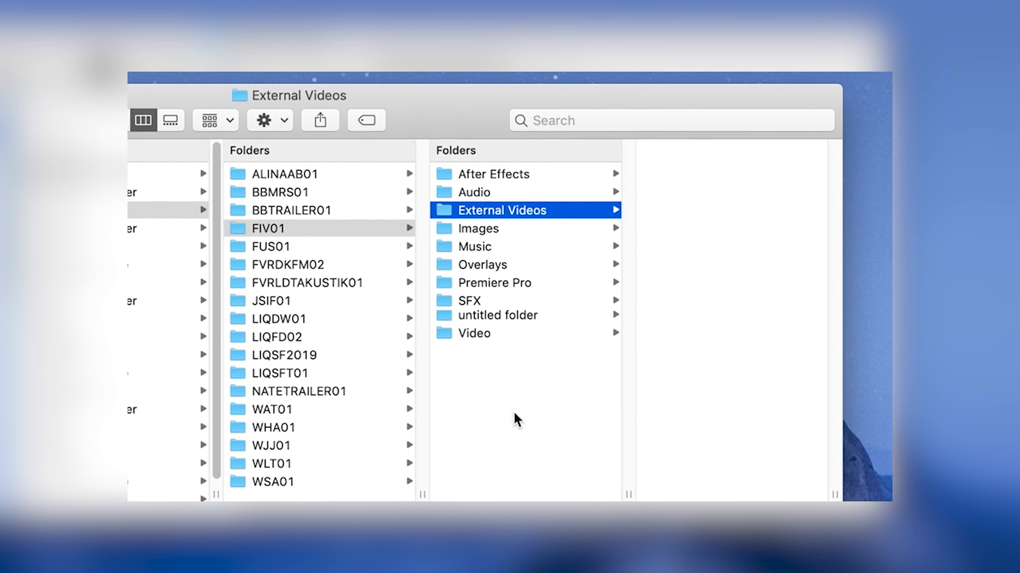
click(267, 228)
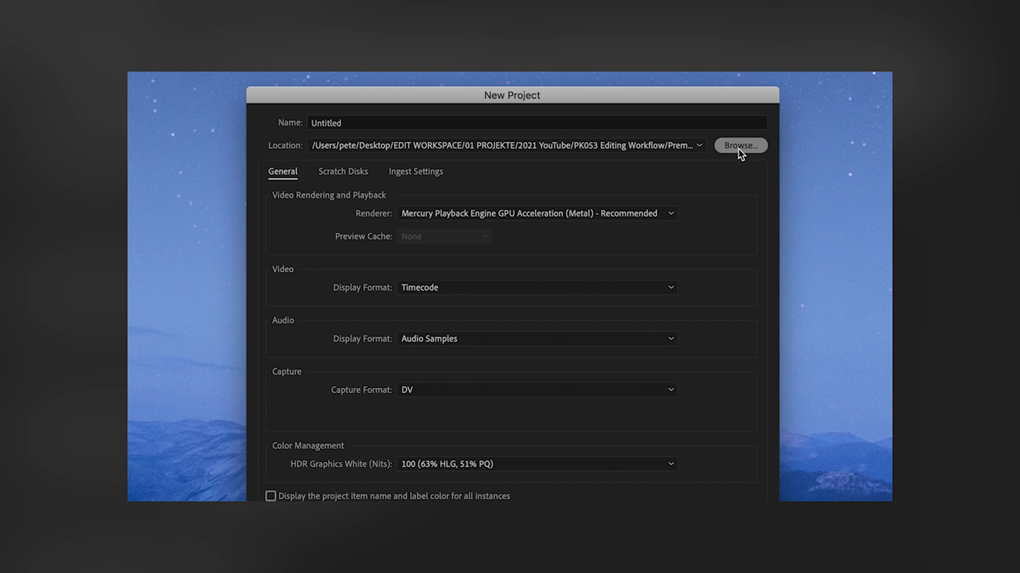
Save the new project in FIV01/Premiere Pro under the name FIV01 01.
click(739, 145)
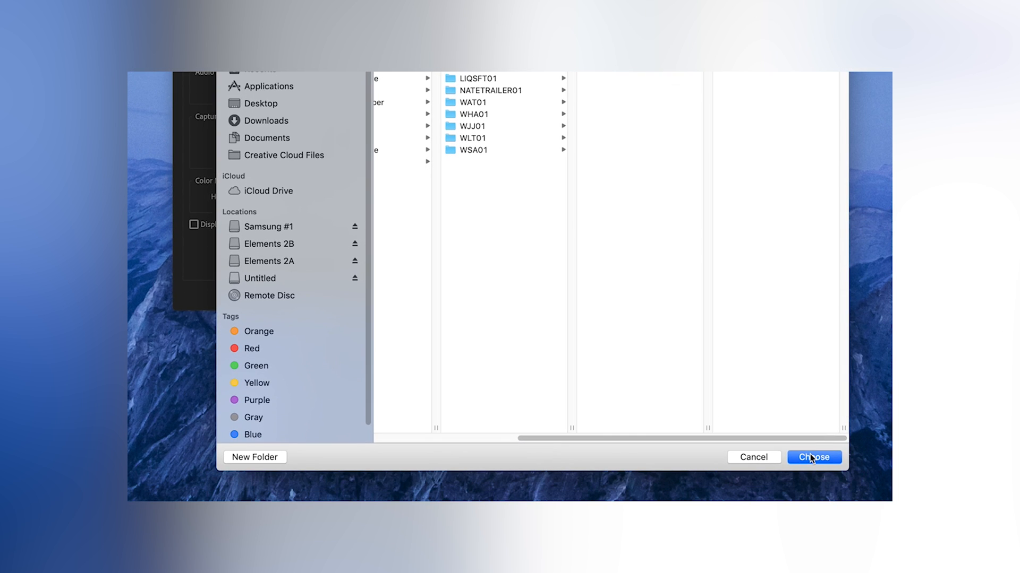
click(813, 456)
text(FIV)
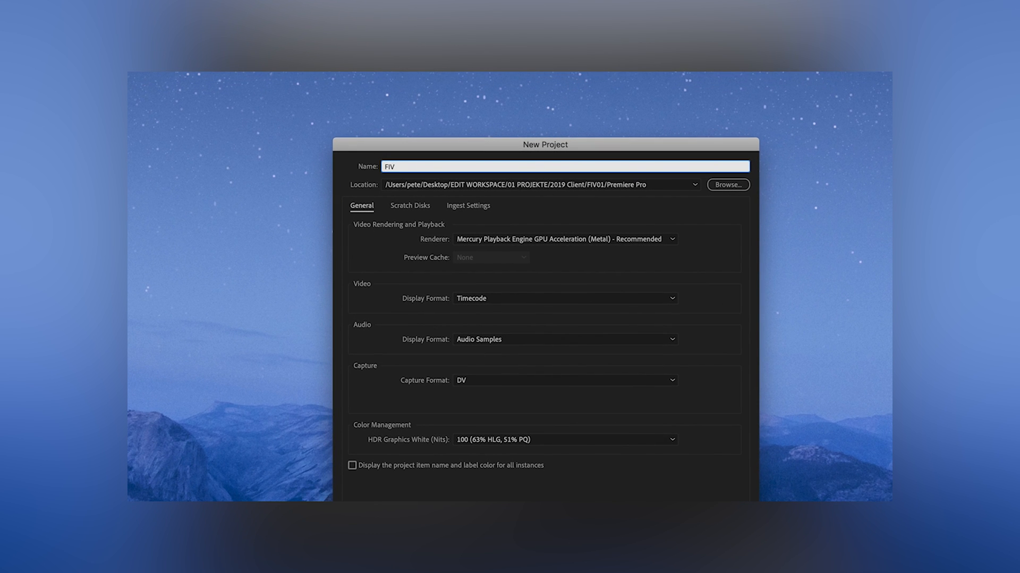
text(01 01)
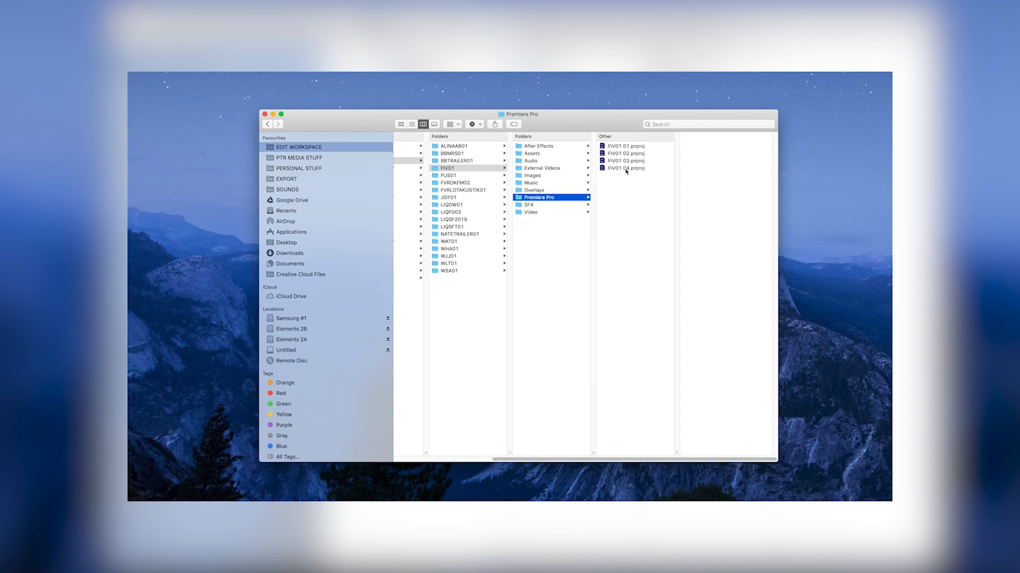
Inspect the latest numbered .prproj file in FIV01's Premiere Pro folder.
click(625, 161)
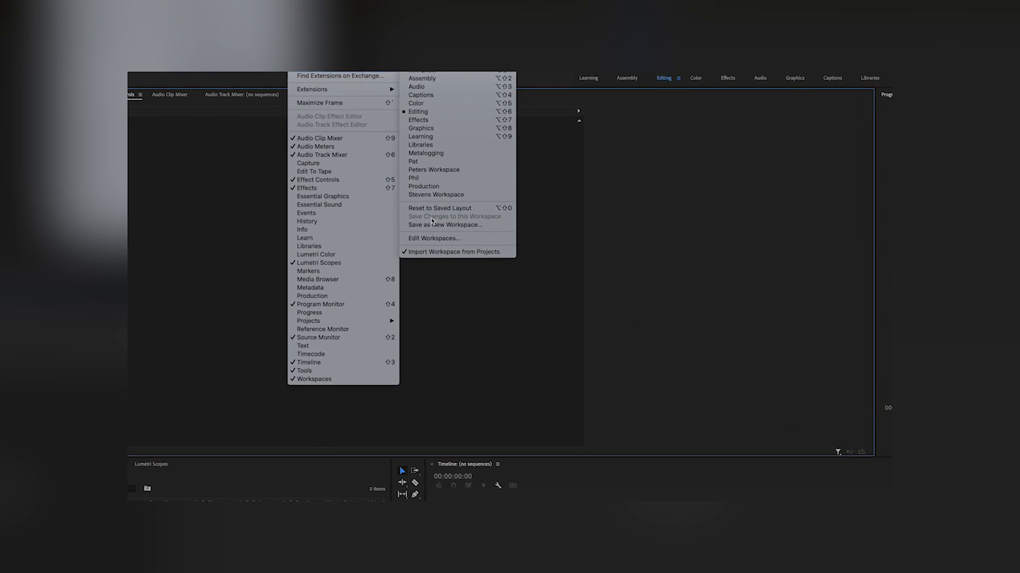
Switch workspace, open the video bin, and name sub-bins A7S 01 and RED 02.
click(439, 208)
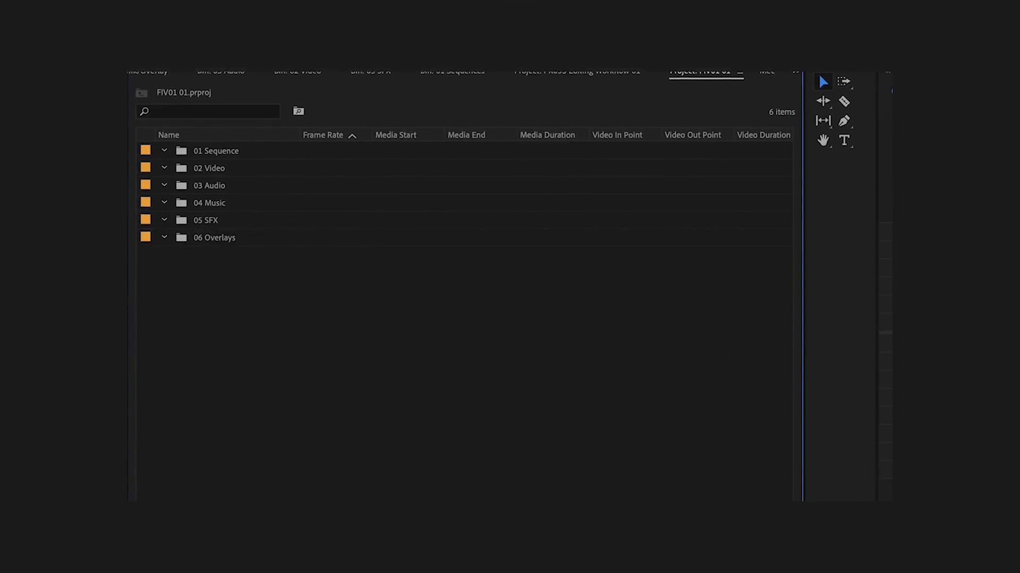
double_click(208, 168)
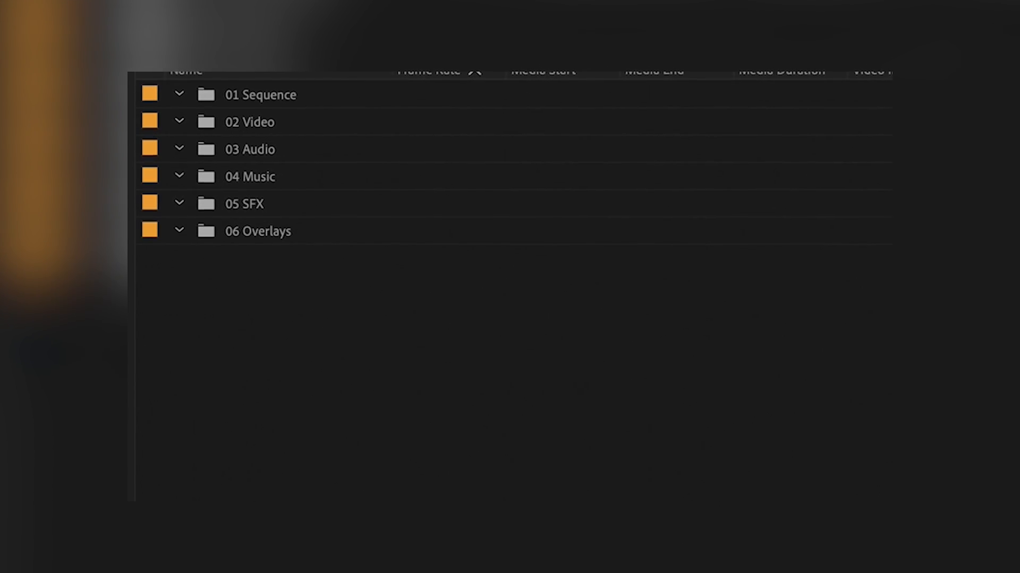
text(A7S 01)
text(GH5 01)
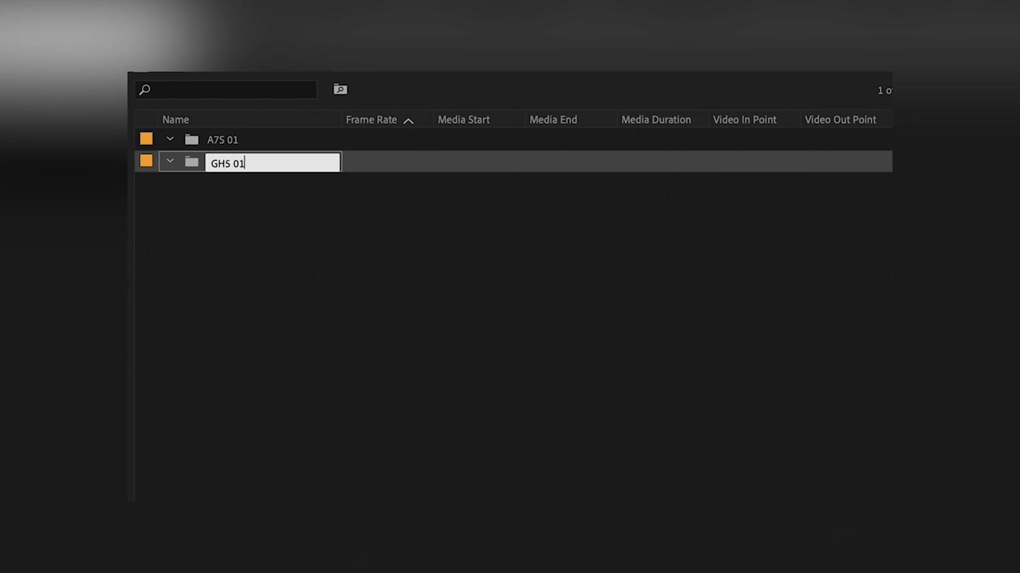
text(RED 02)
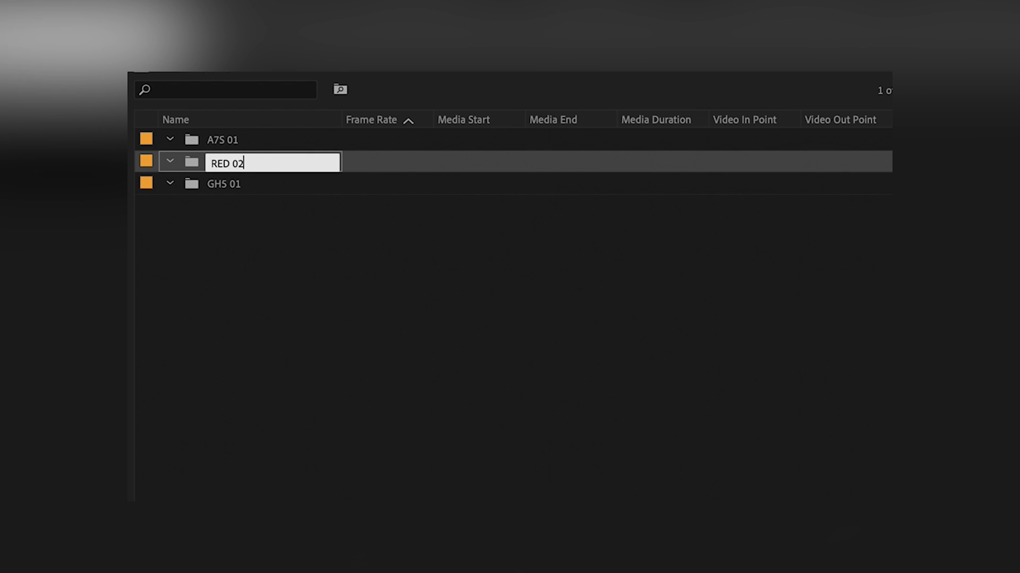
text(07-08-2021 Monday)
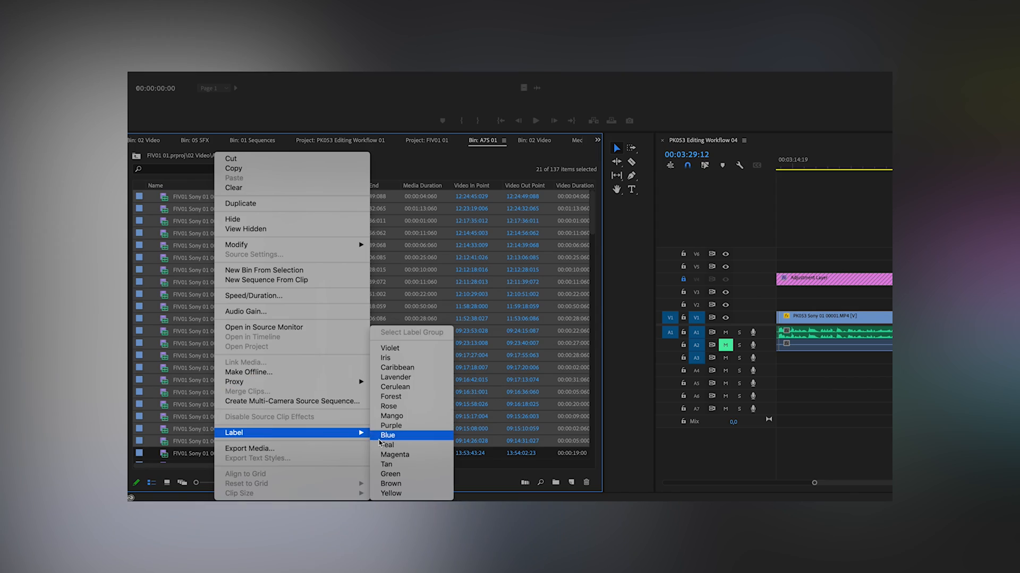
Apply the Blue label to the selected 119.88 fps Sony clips.
click(388, 435)
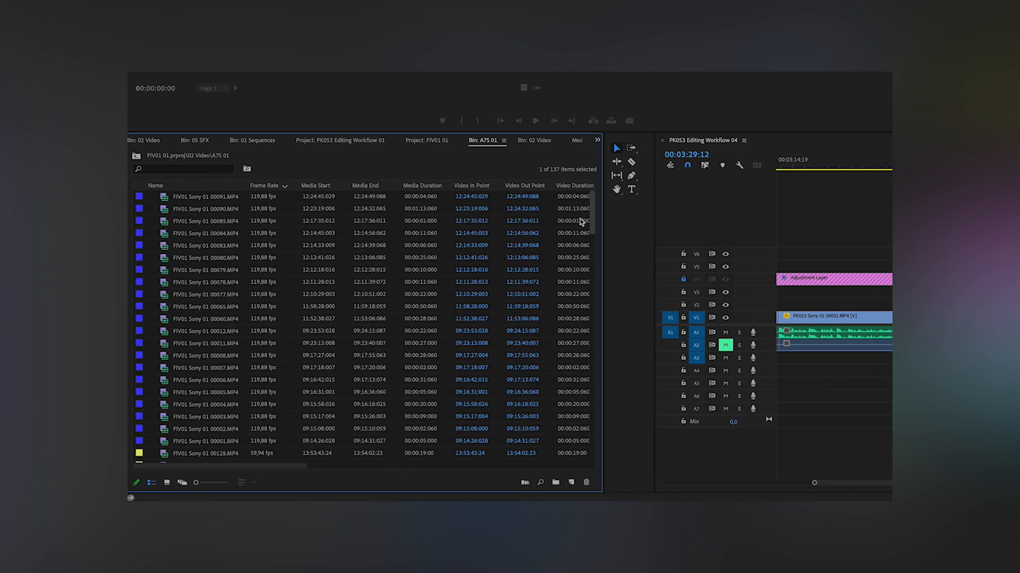
click(569, 483)
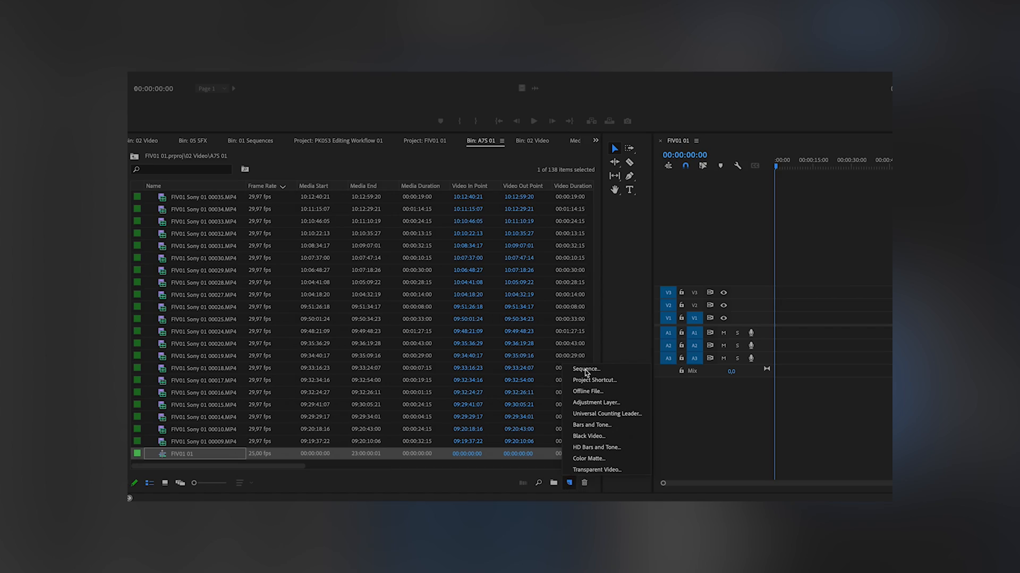
Make a new sequence from the DSLR 1080p30 preset.
click(586, 369)
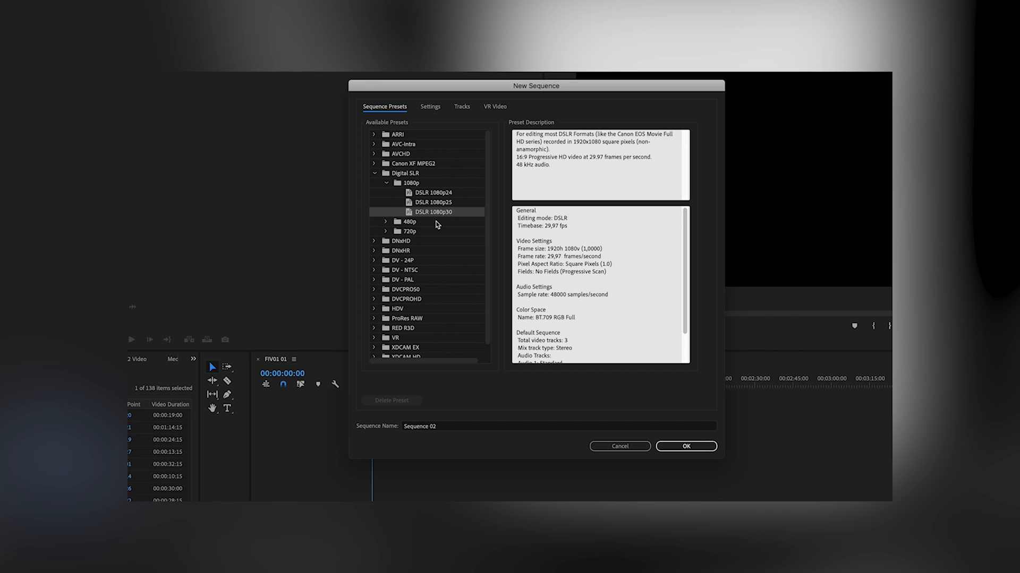
click(429, 106)
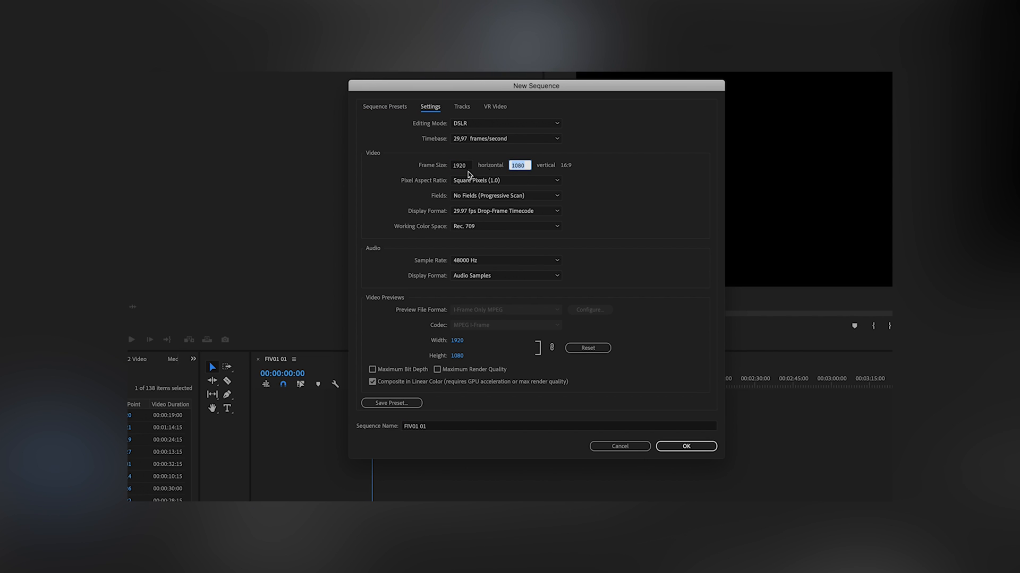
click(685, 446)
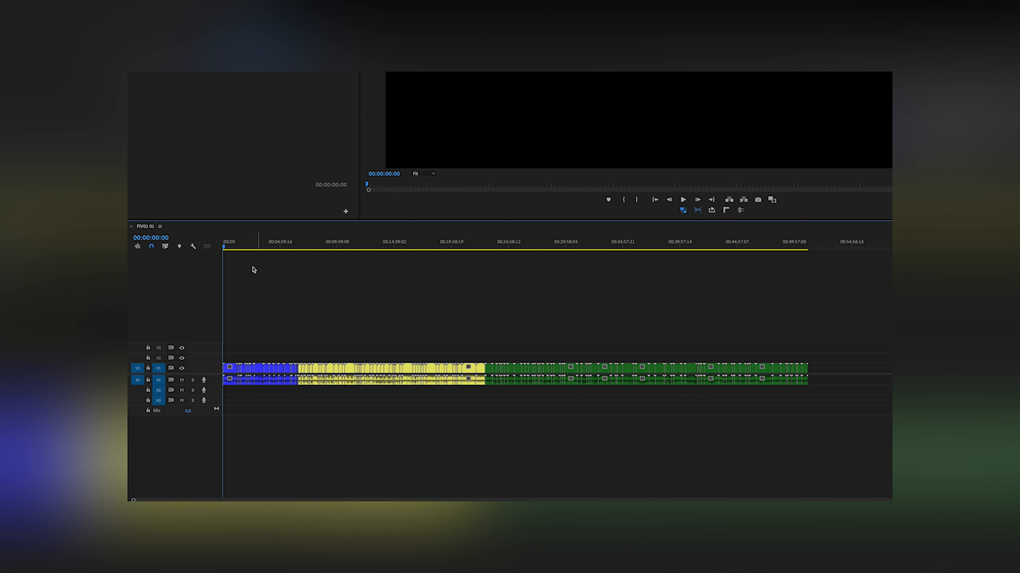
Rename the Video 1 track header as the first rating track.
right_click(182, 367)
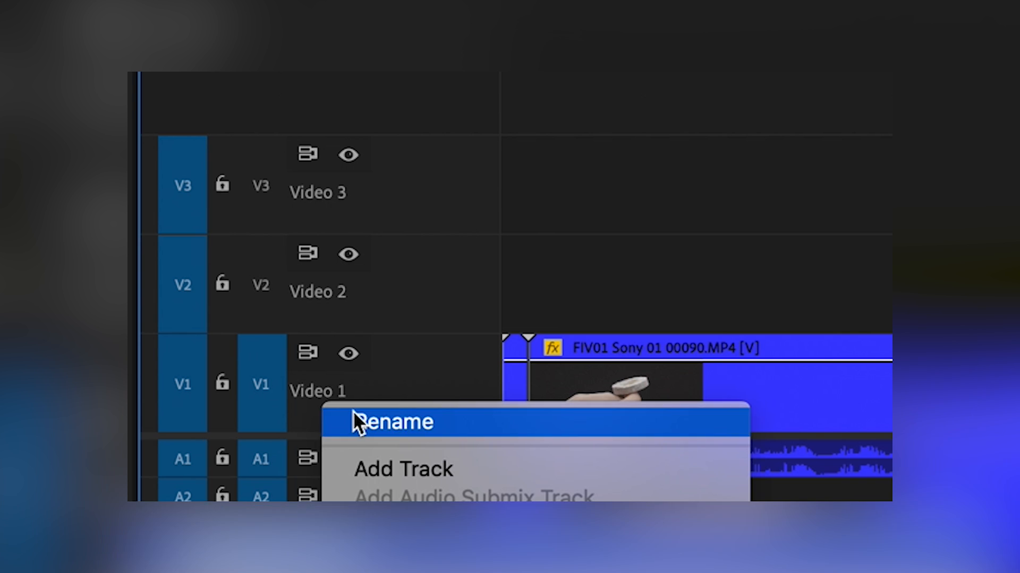
click(393, 421)
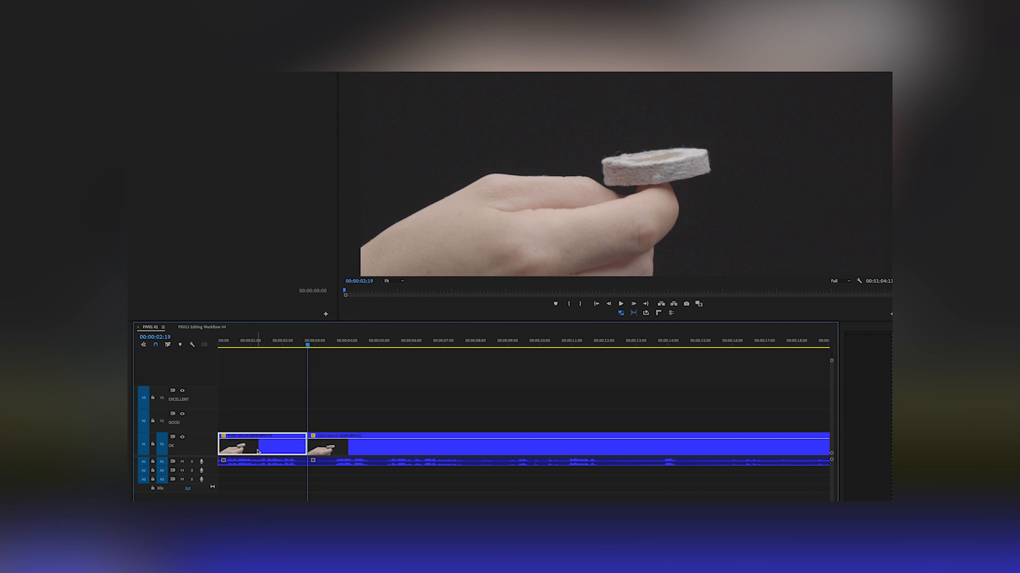
click(620, 304)
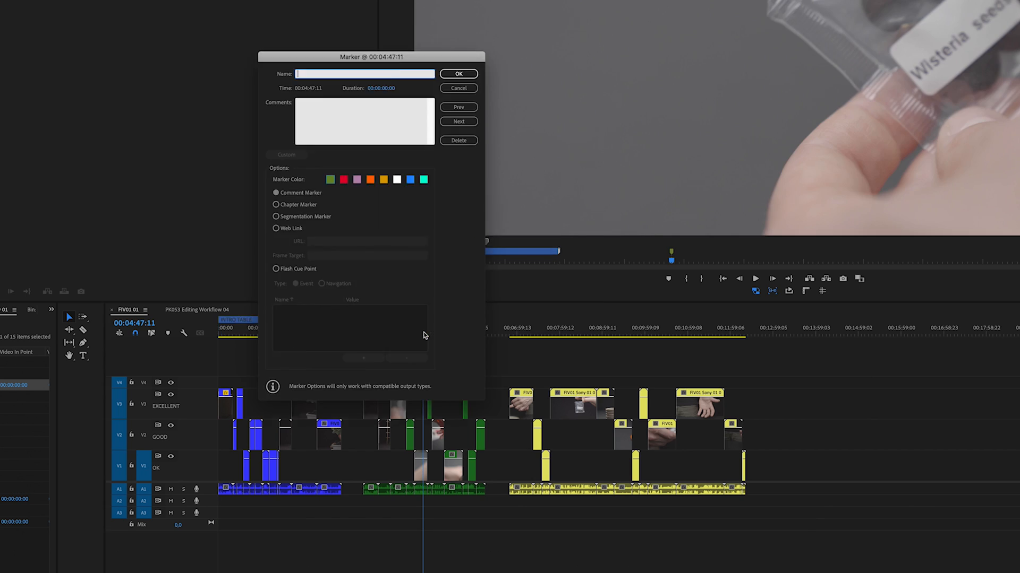
Name the marker DETAILS TABLE, set its duration to 00:00:06:20, and confirm.
click(457, 72)
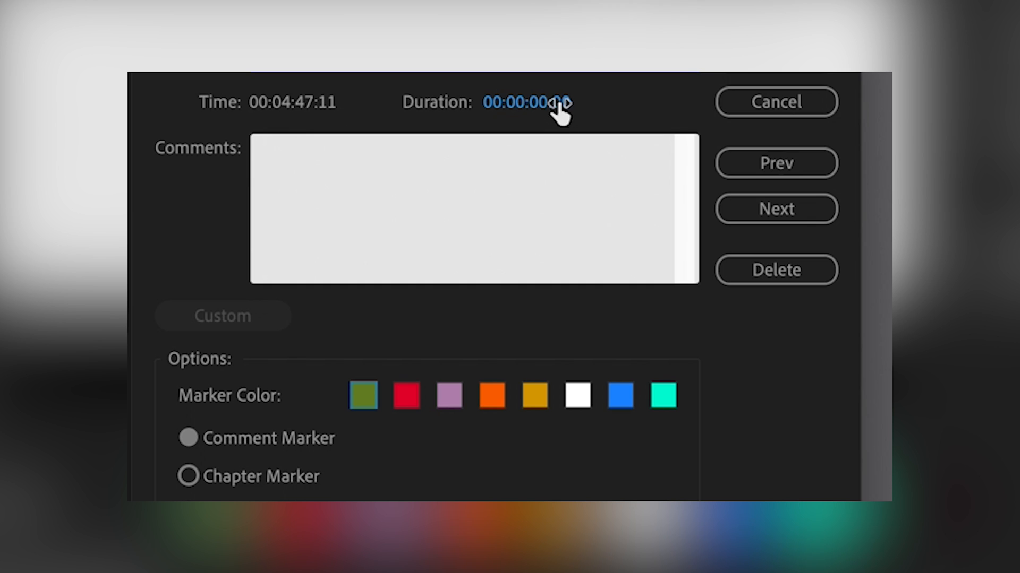
text(DETA)
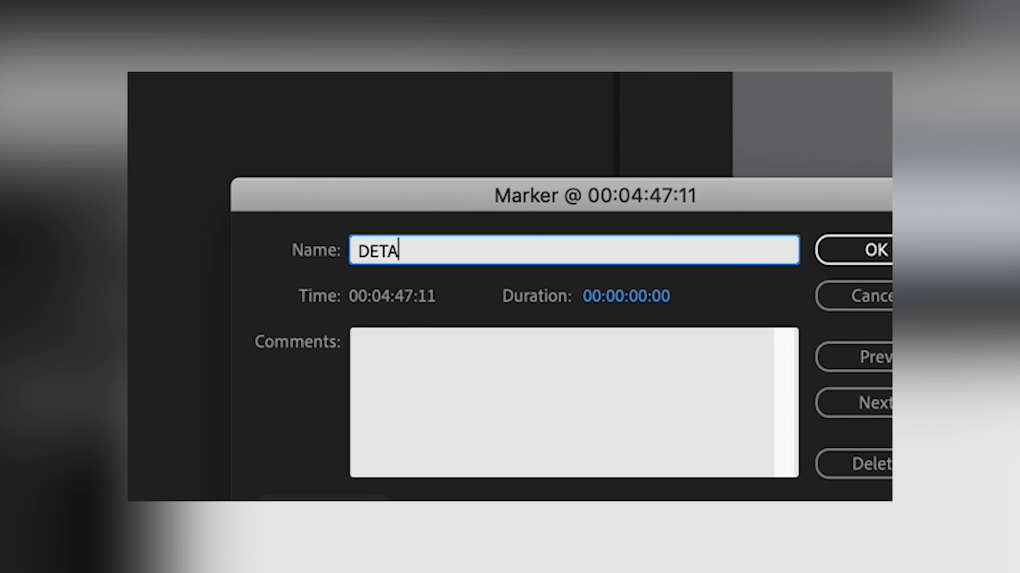
text(ILS)
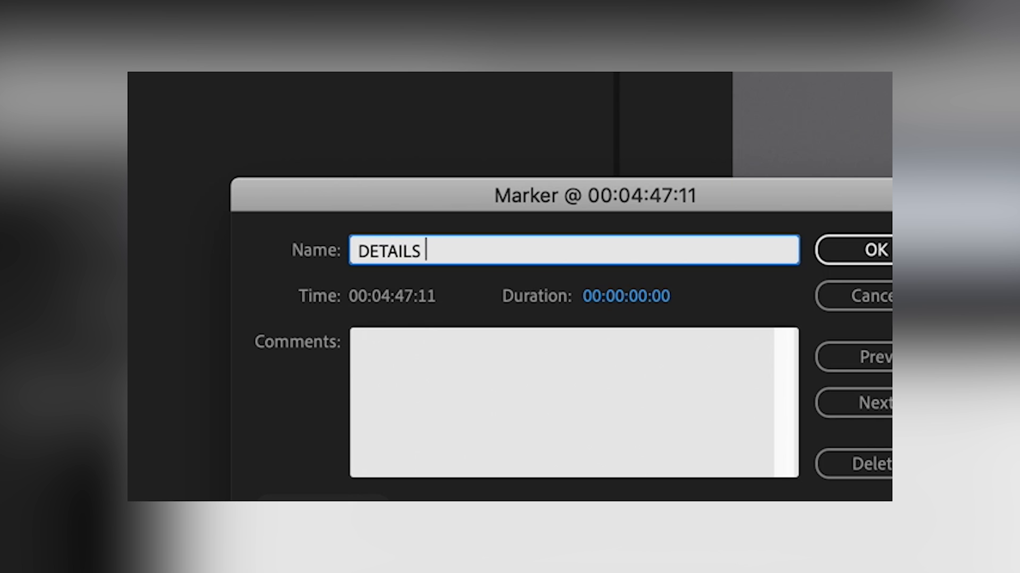
scroll(down, 3)
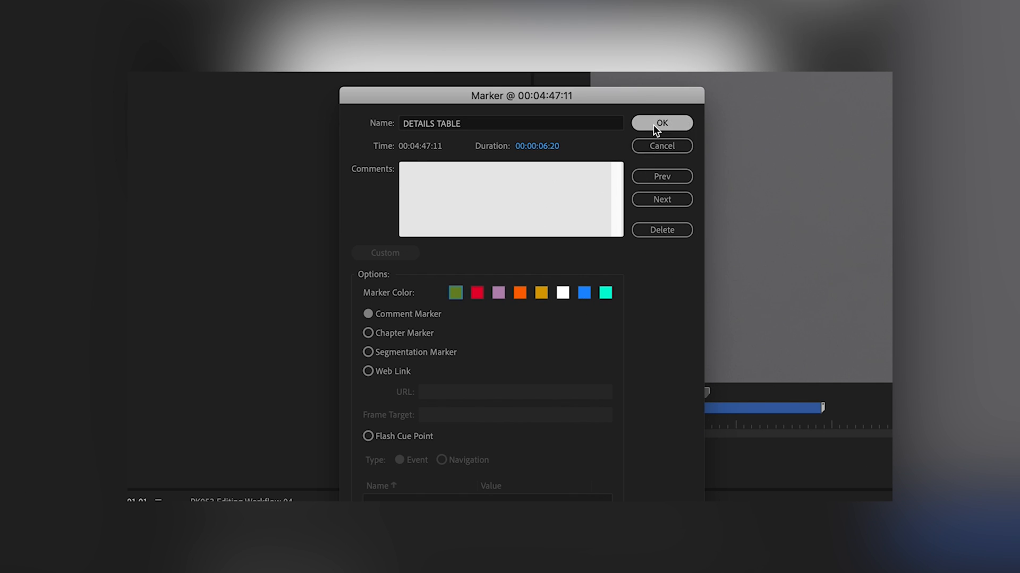
click(661, 123)
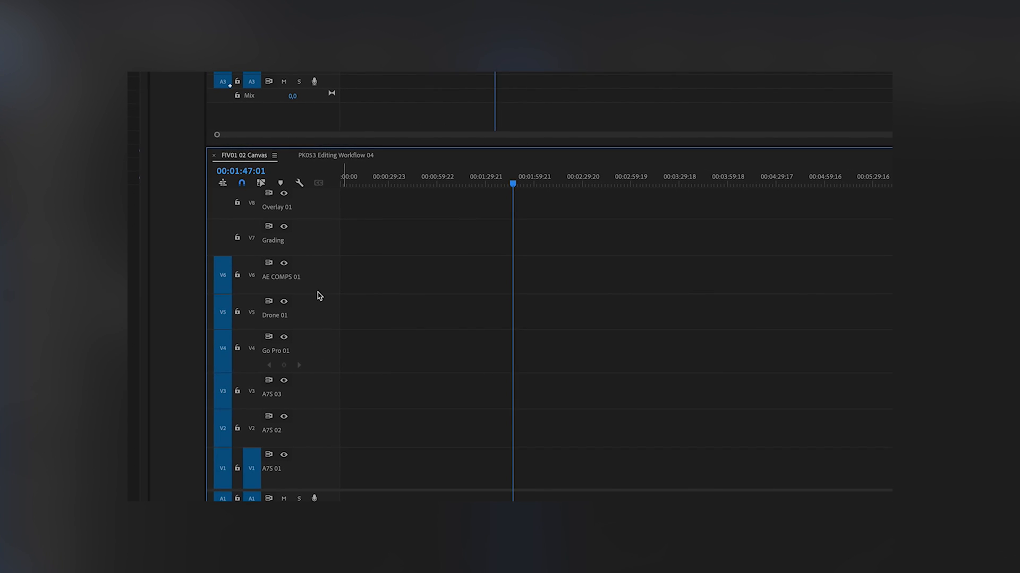
Scroll the FIV01 02 Canvas track headers to review the named tracks.
scroll(up, 3)
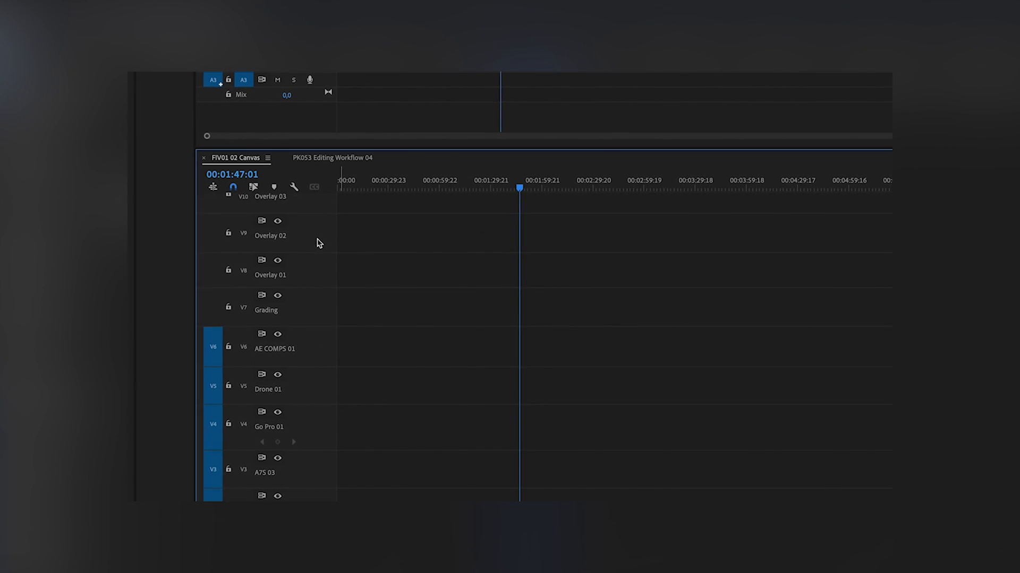
scroll(down, 3)
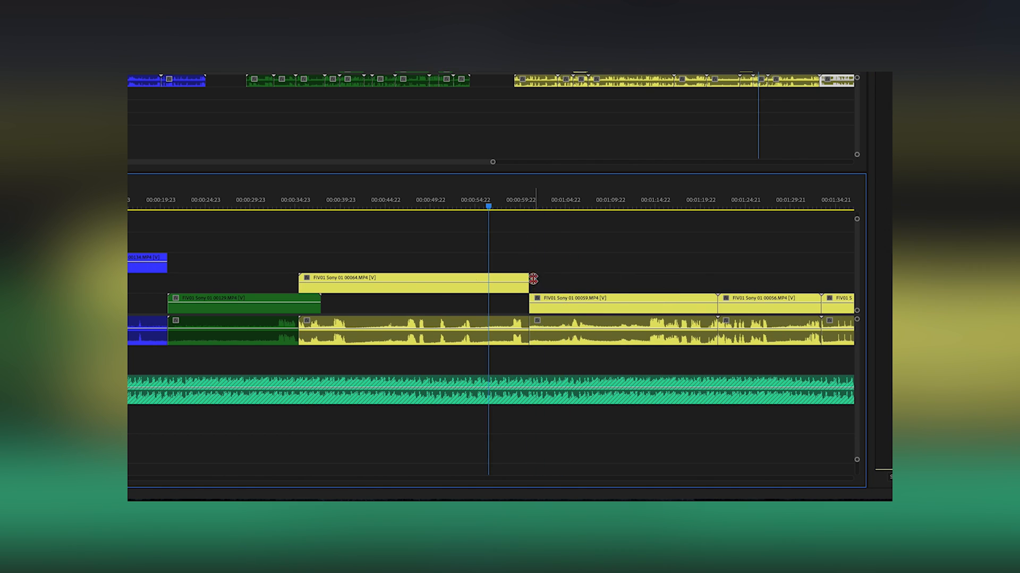
Stack a second sequence timeline above the main one.
click(527, 205)
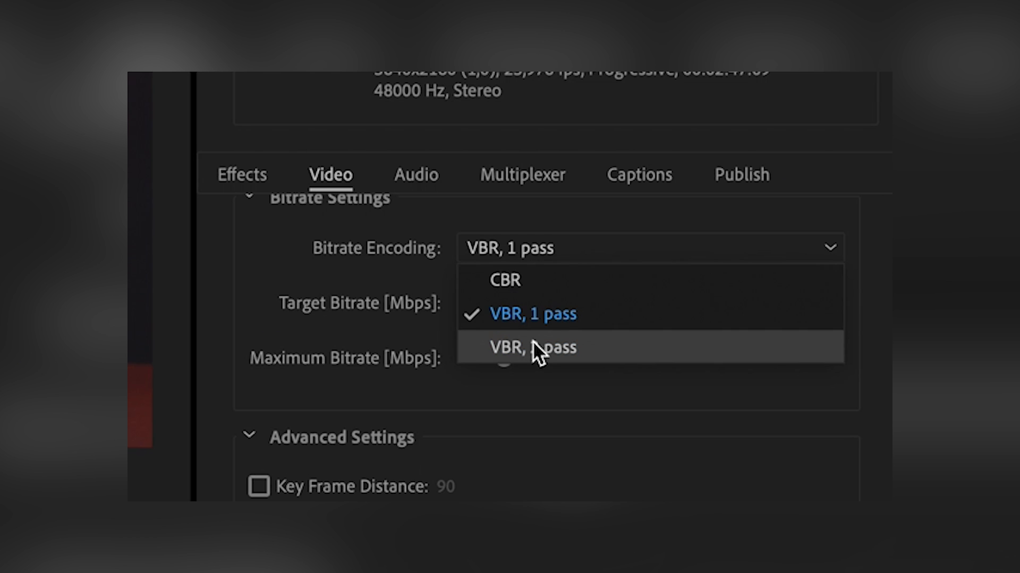
Switch export bitrate encoding to VBR 2 pass with a 6 Mbps target bitrate.
click(532, 347)
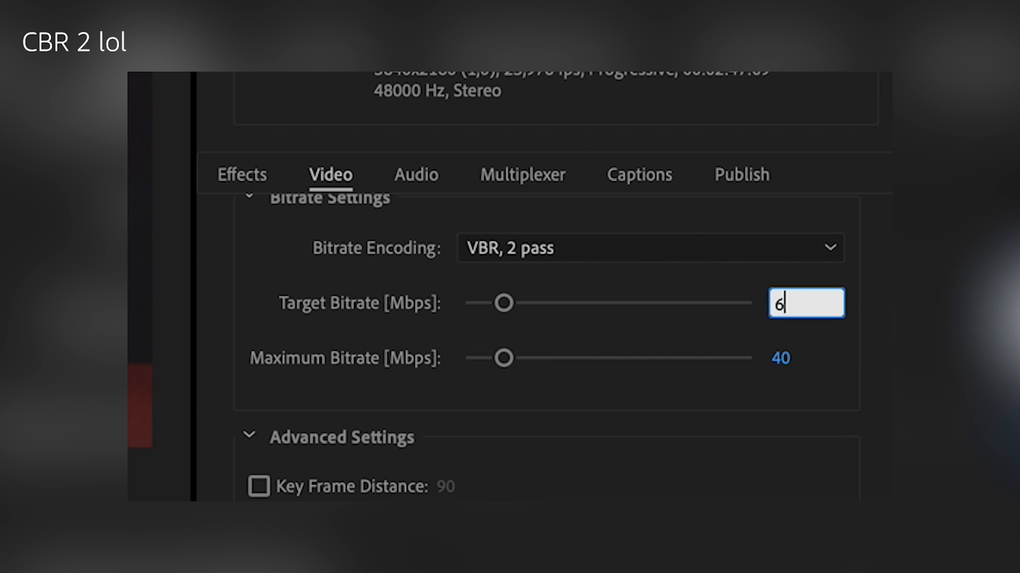